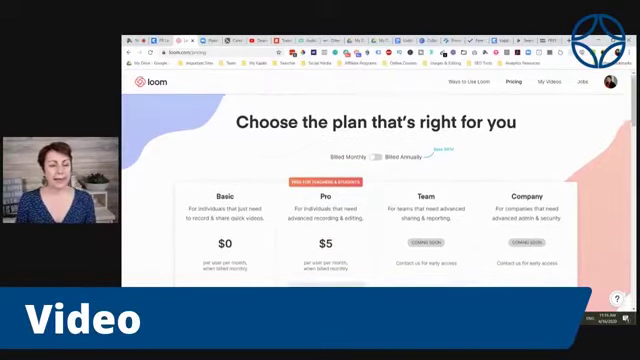
Navigate to the Camtasia 2019 Pricing page showing the $249.00 single license
scroll("down", 3)
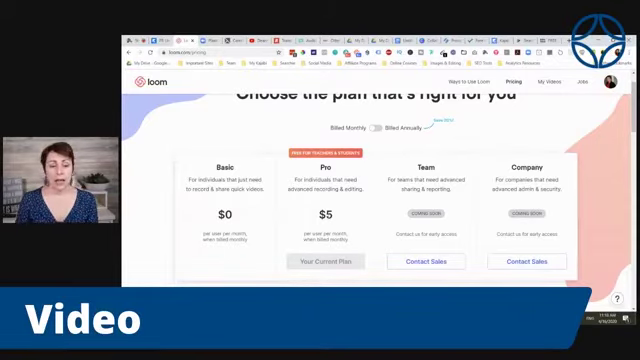
scroll("up", 3)
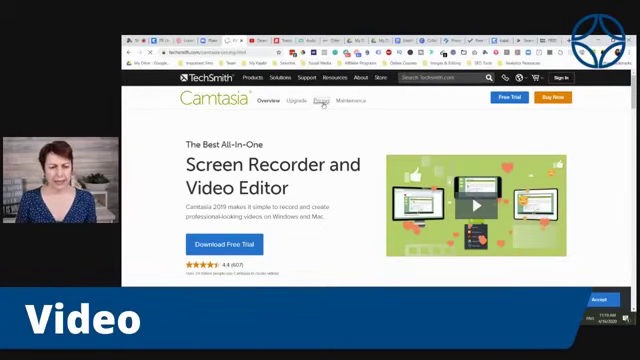
left_click(322, 100)
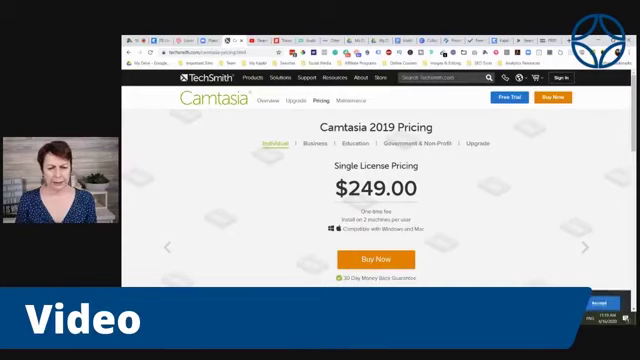